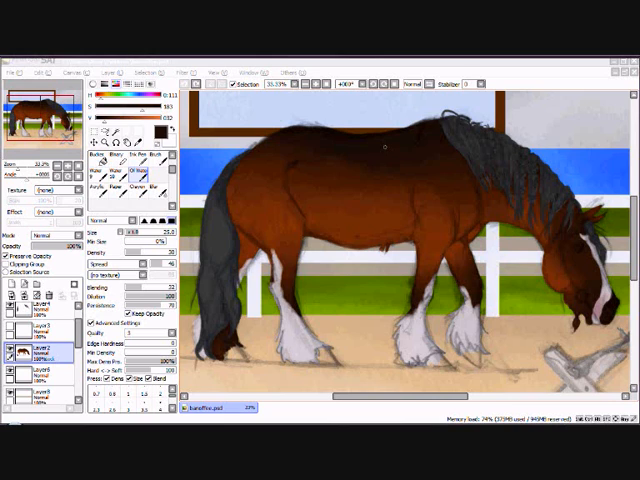
mouse_move(368, 168)
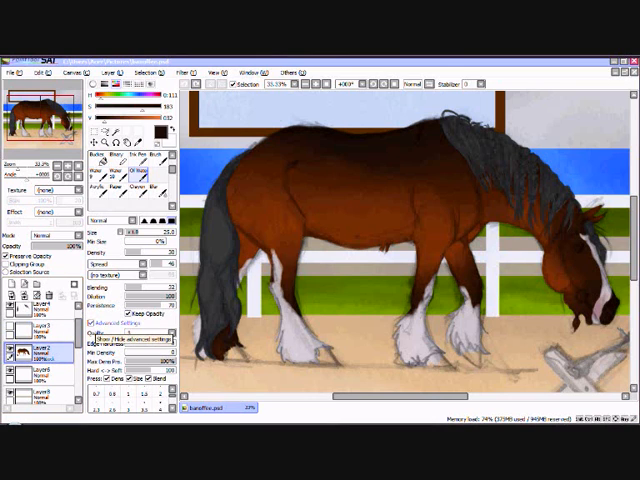
Step: Select a new brush tool in the tool panel for painting dapples
click(136, 344)
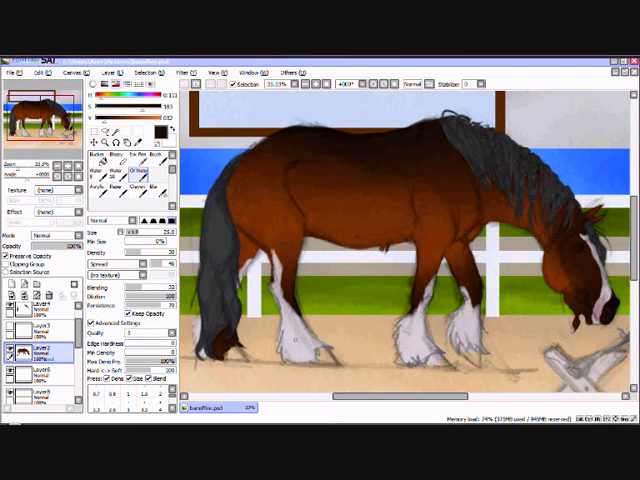
mouse_move(382, 136)
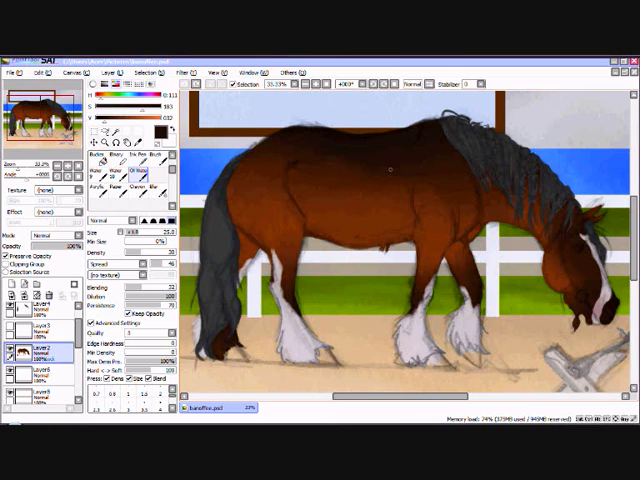
mouse_move(388, 168)
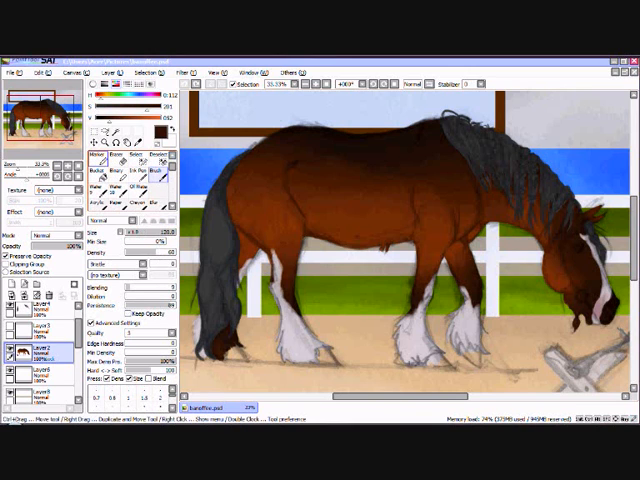
Step: Select the brush for painting dapple rings on the coat layer
click(152, 168)
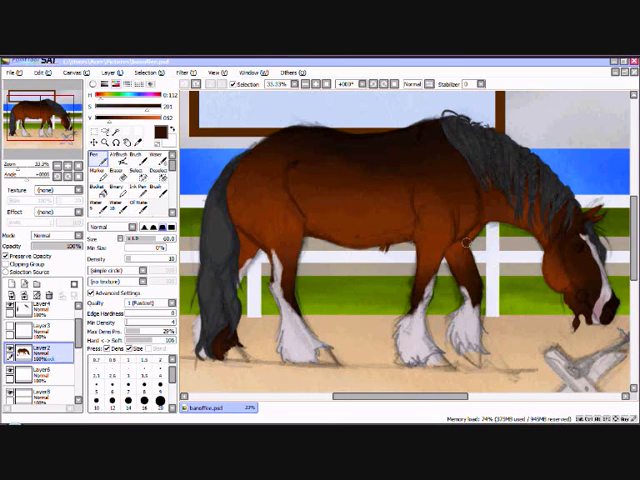
mouse_move(332, 250)
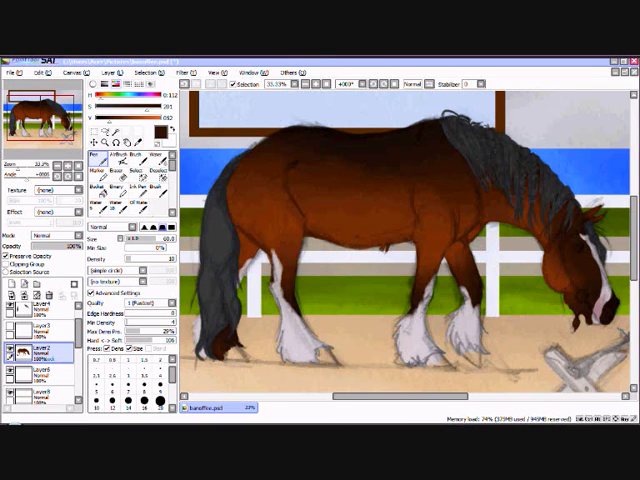
mouse_move(328, 224)
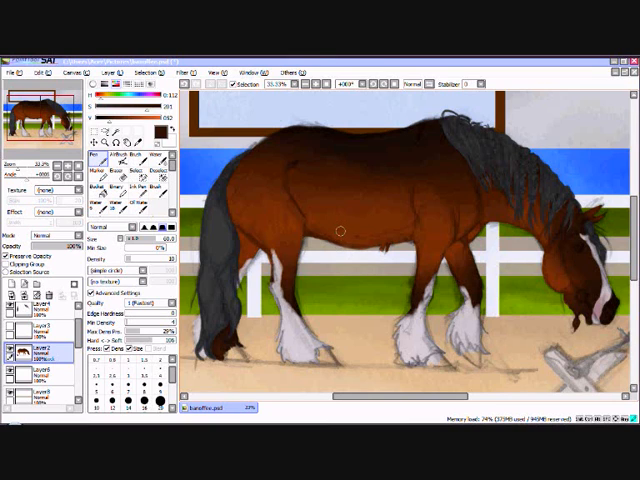
mouse_move(336, 232)
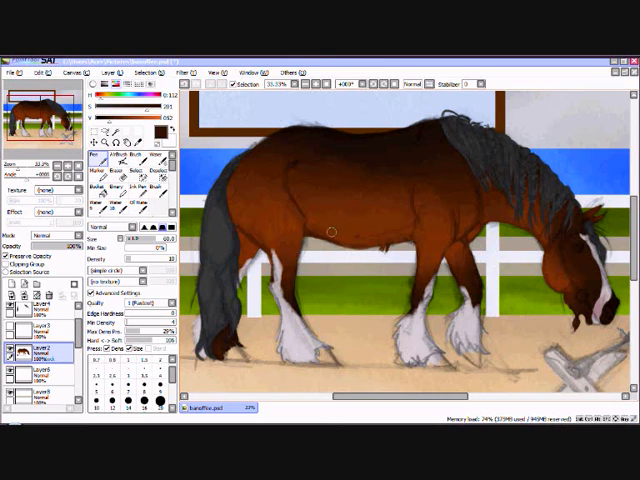
mouse_move(332, 228)
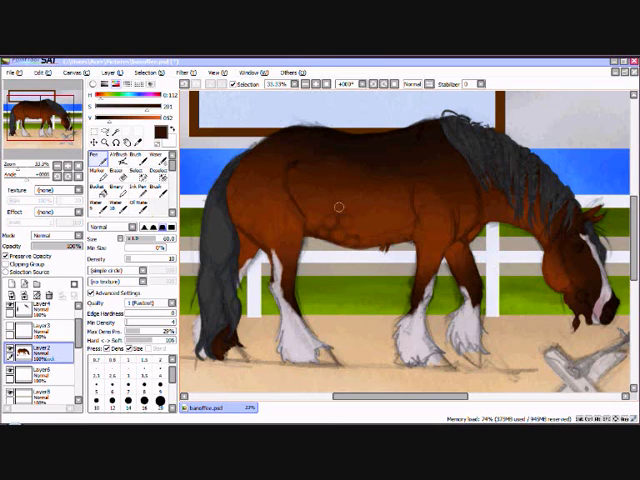
mouse_move(352, 200)
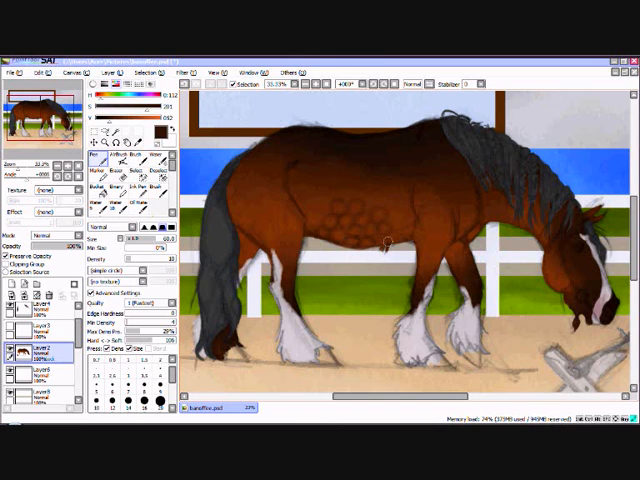
mouse_move(320, 200)
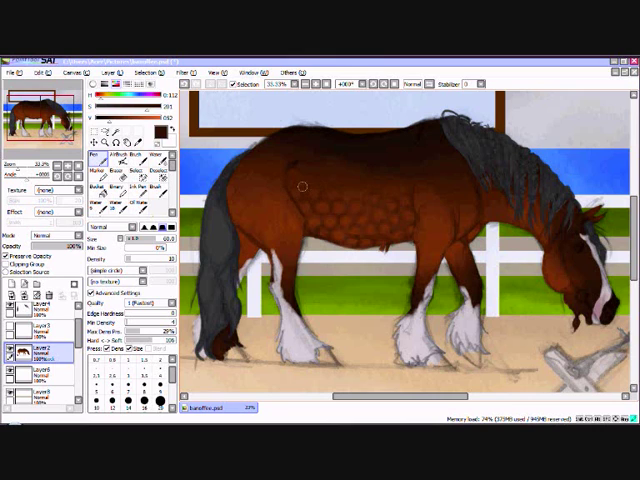
mouse_move(364, 184)
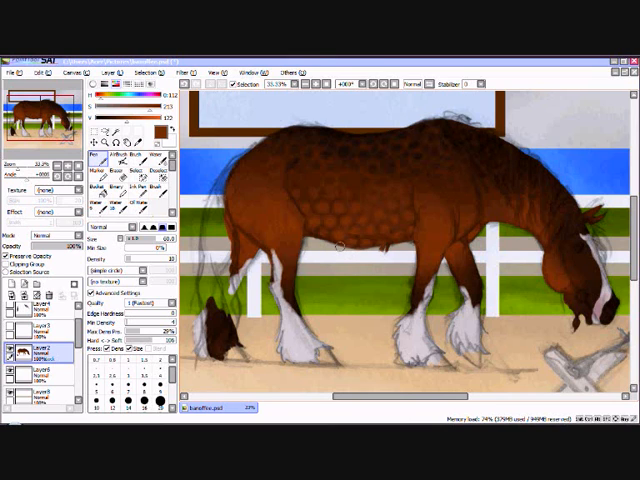
mouse_move(444, 208)
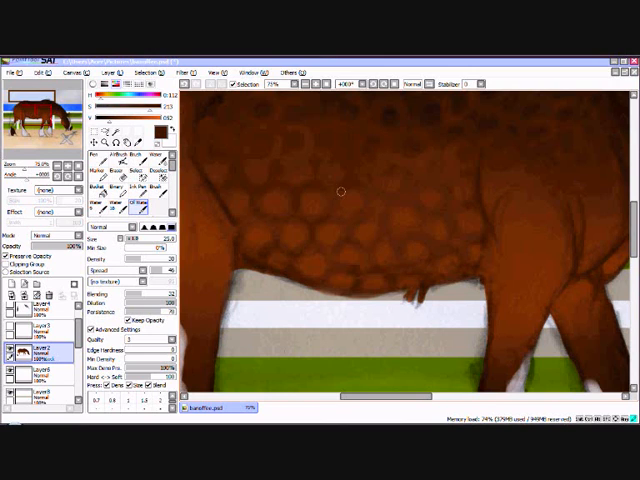
mouse_move(358, 212)
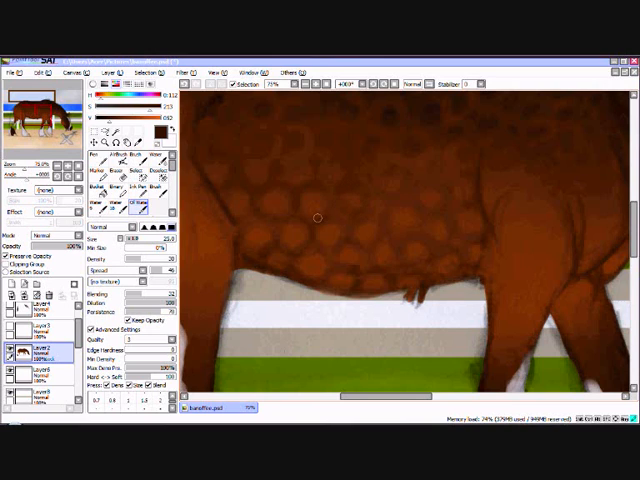
mouse_move(328, 208)
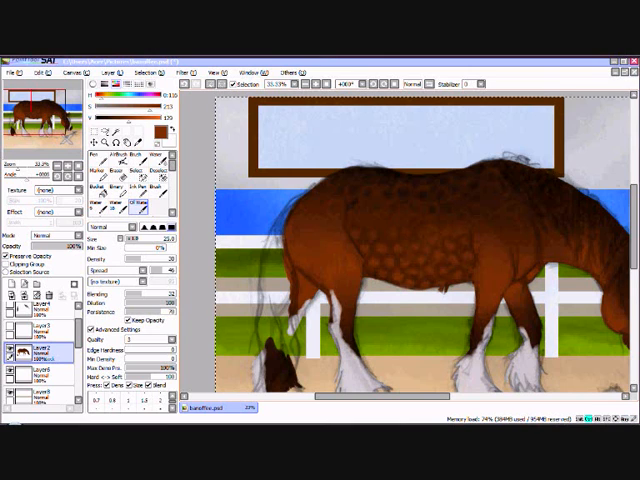
Step: Select a soft blending tool to soften the dapples into the bay coat
click(44, 350)
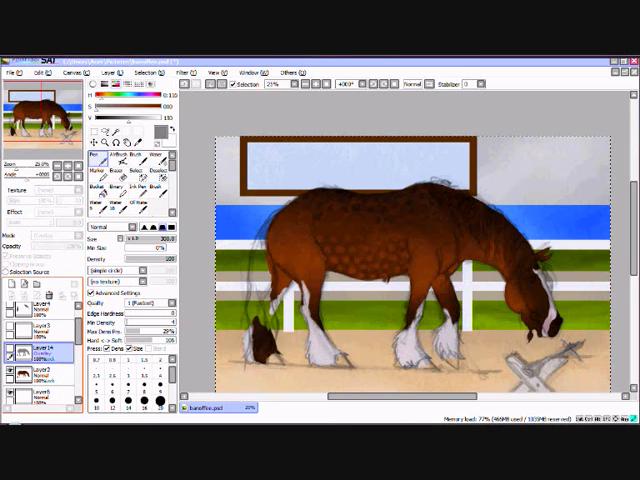
Step: Select the airbrush for gray Overlay shading on the horse's body
click(50, 224)
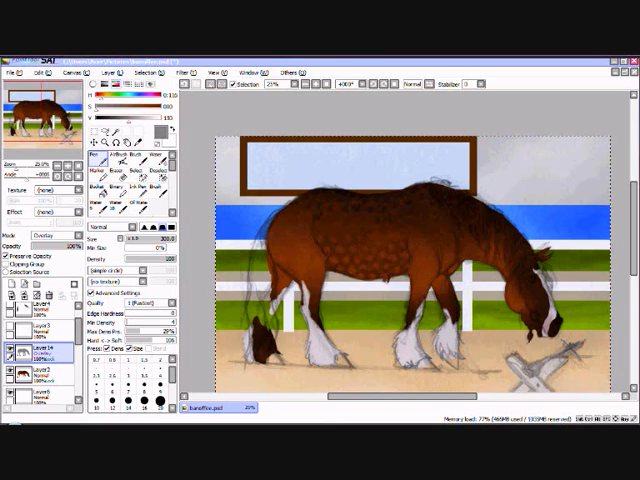
mouse_move(150, 136)
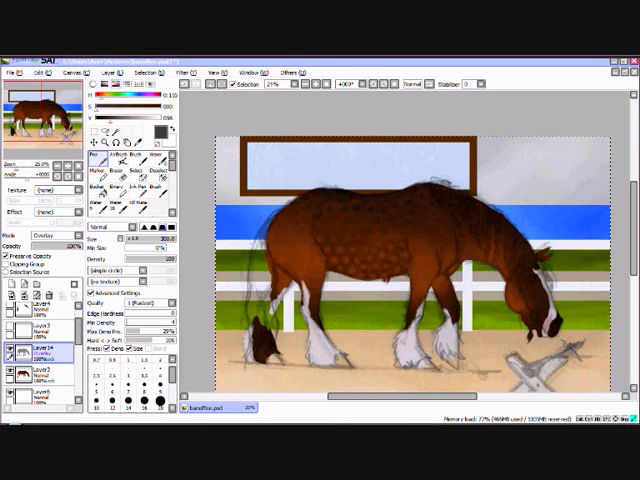
mouse_move(348, 170)
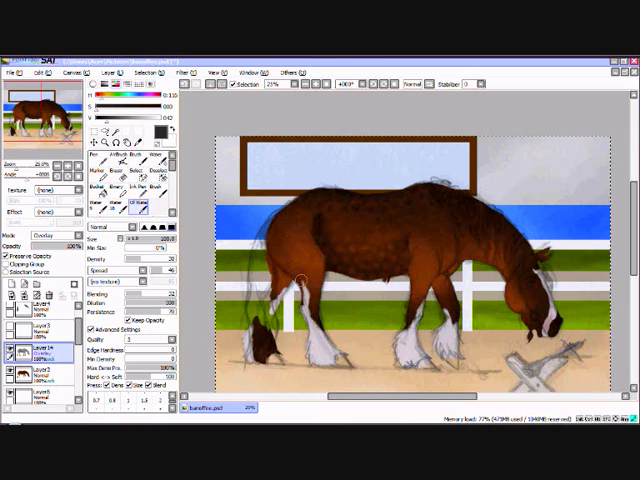
mouse_move(300, 258)
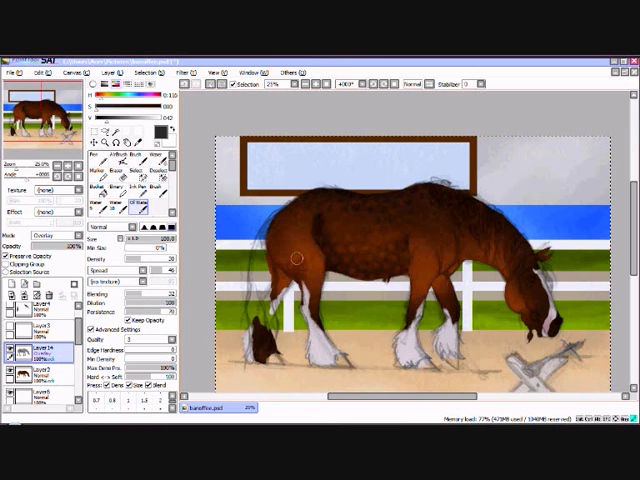